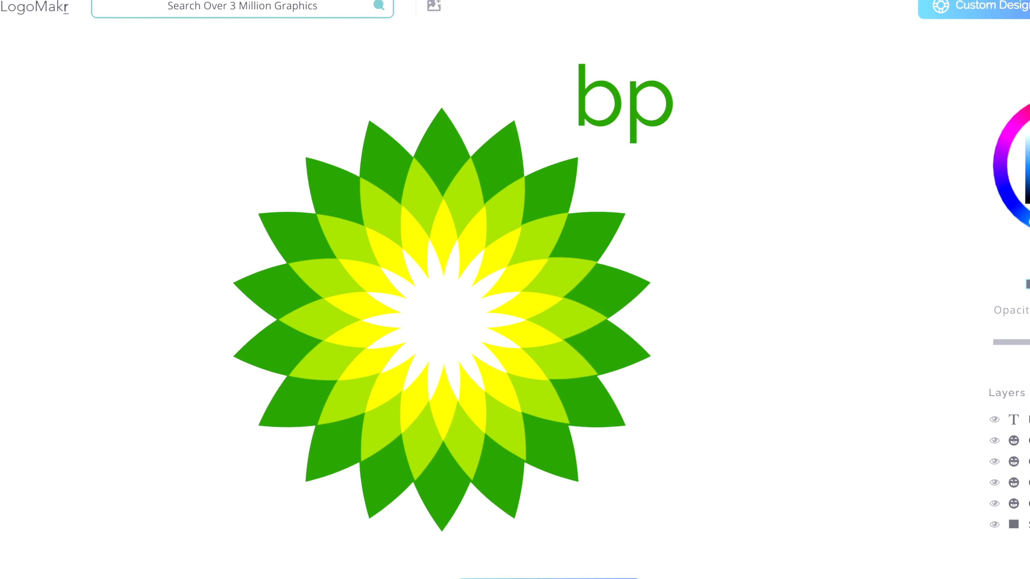
- Review the BP logo cost result and the most-expensive-logos article, then return to the BP logo design
click(290, 3)
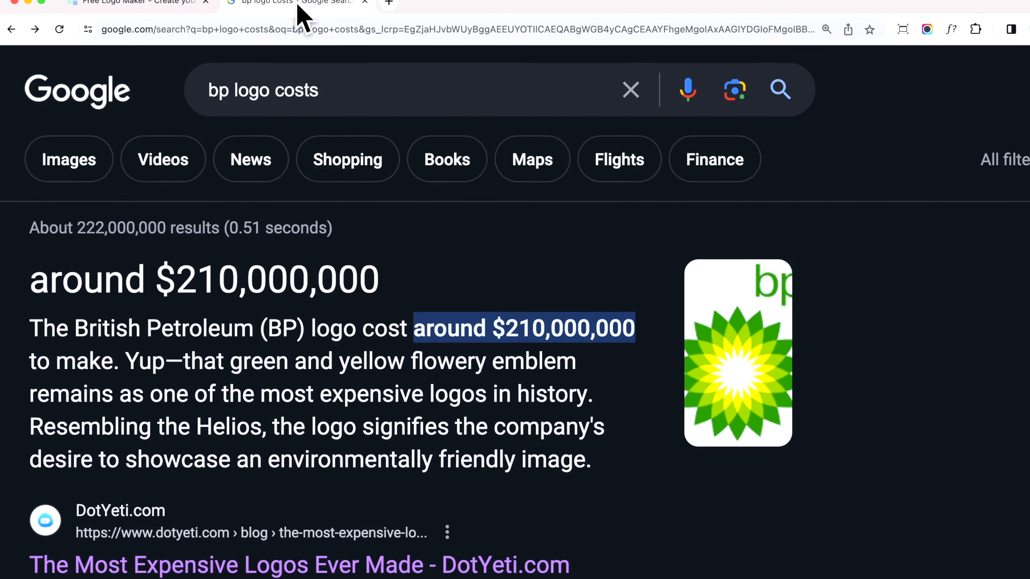
click(135, 3)
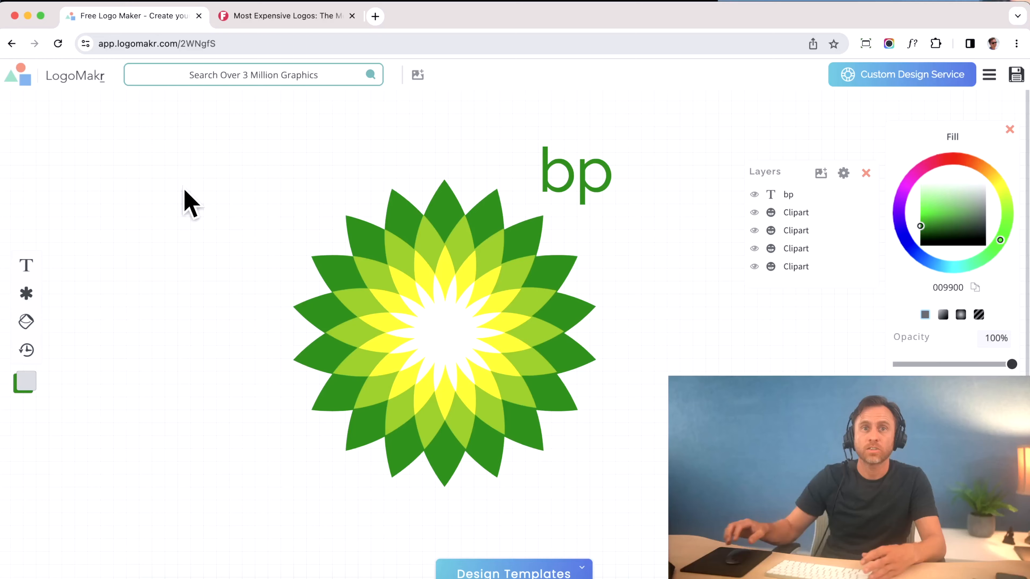
click(286, 16)
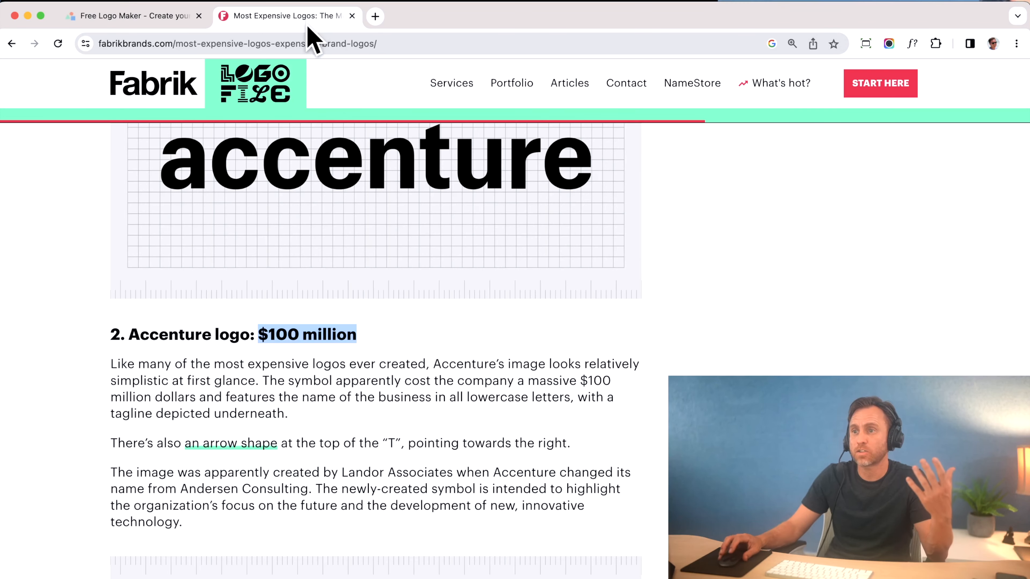
scroll(down, 3)
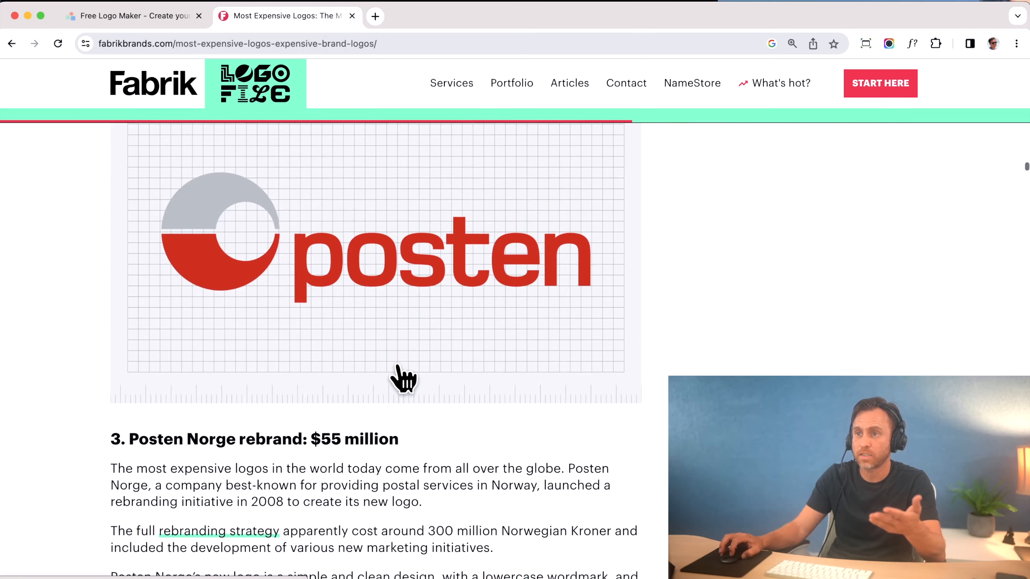
scroll(down, 3)
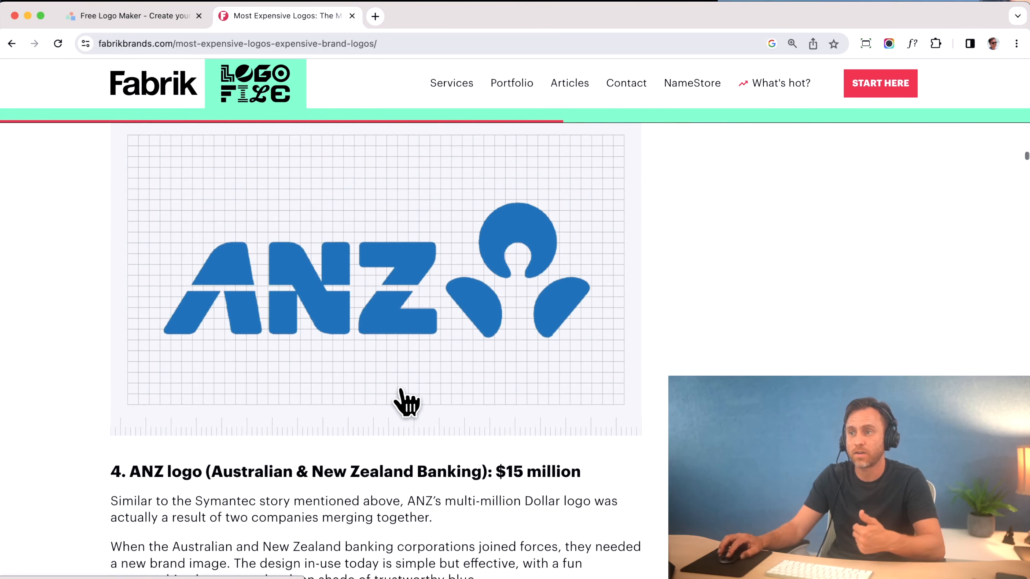
scroll(down, 3)
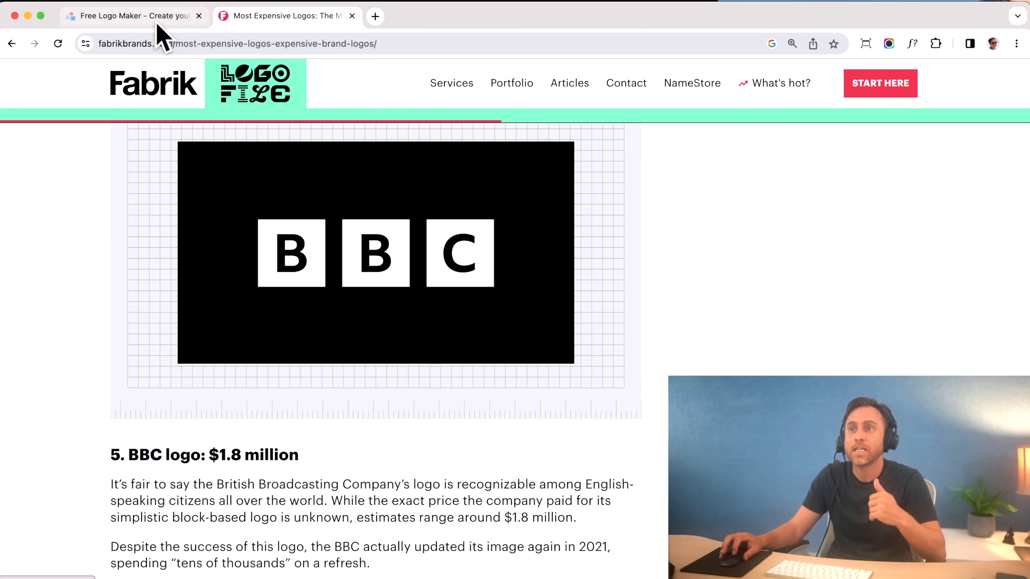
click(125, 16)
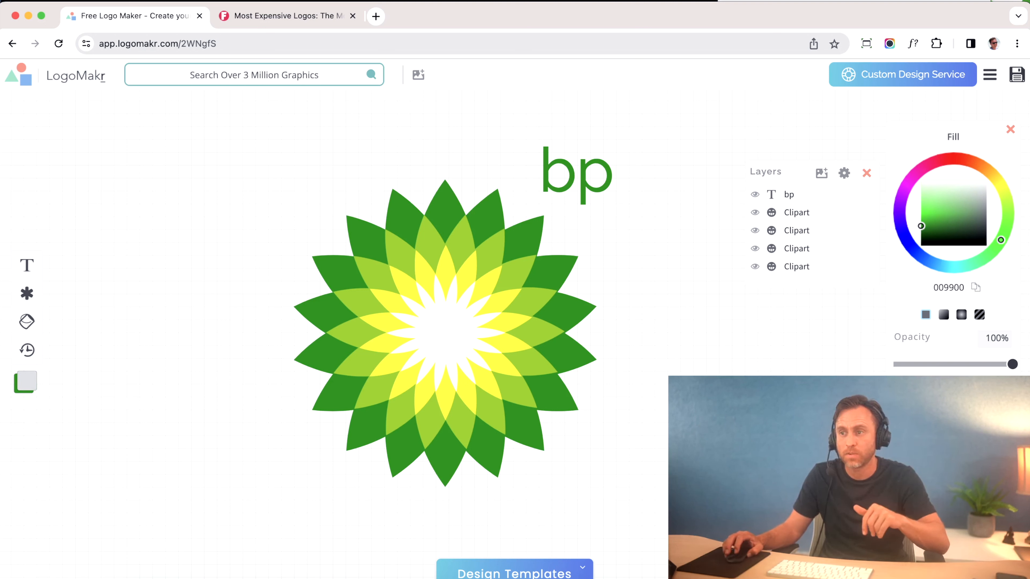
- Browse the Design Templates gallery and start a design from the NATURAL lotus template
click(514, 573)
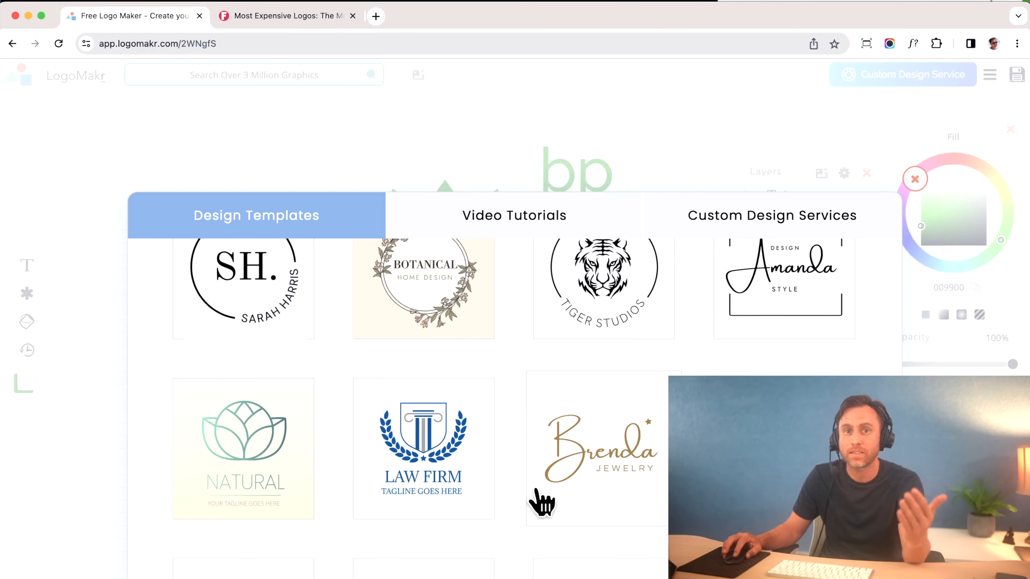
scroll(down, 3)
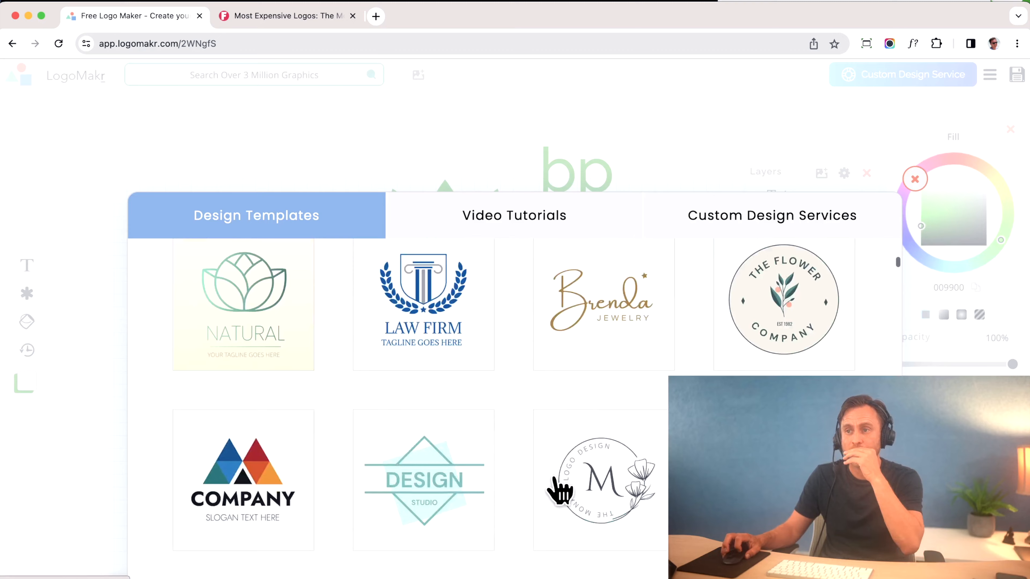
scroll(down, 3)
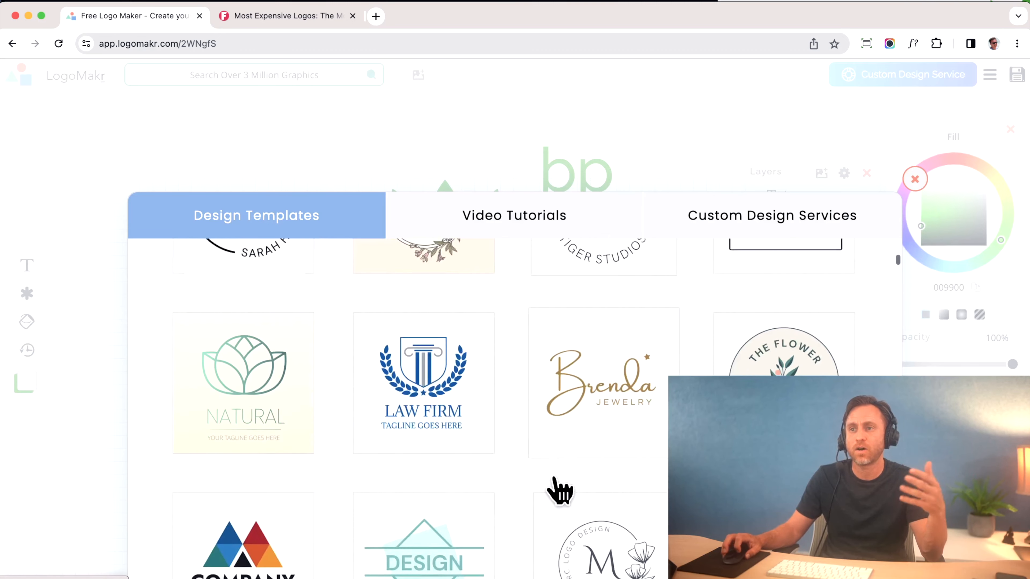
scroll(down, 3)
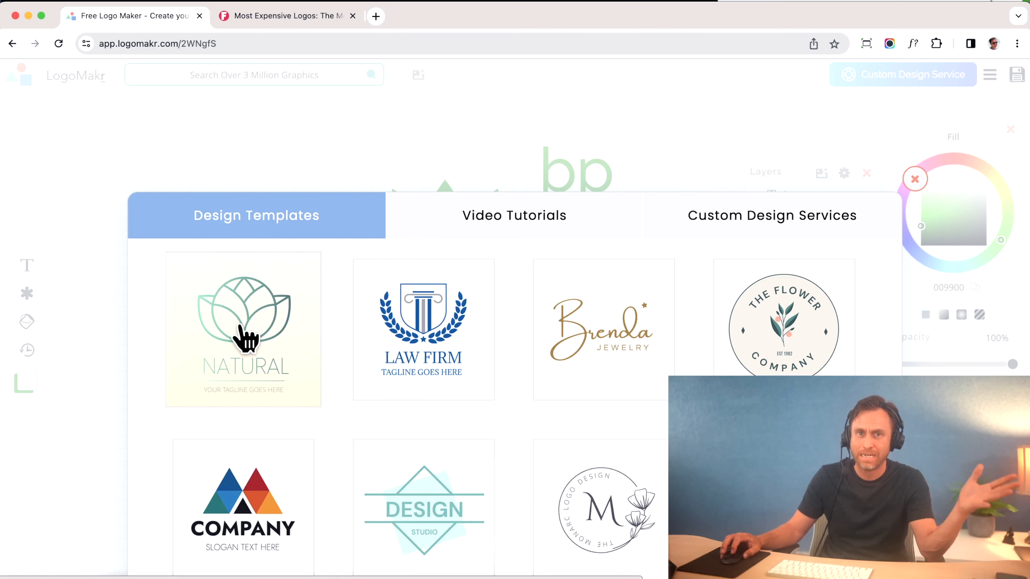
click(242, 331)
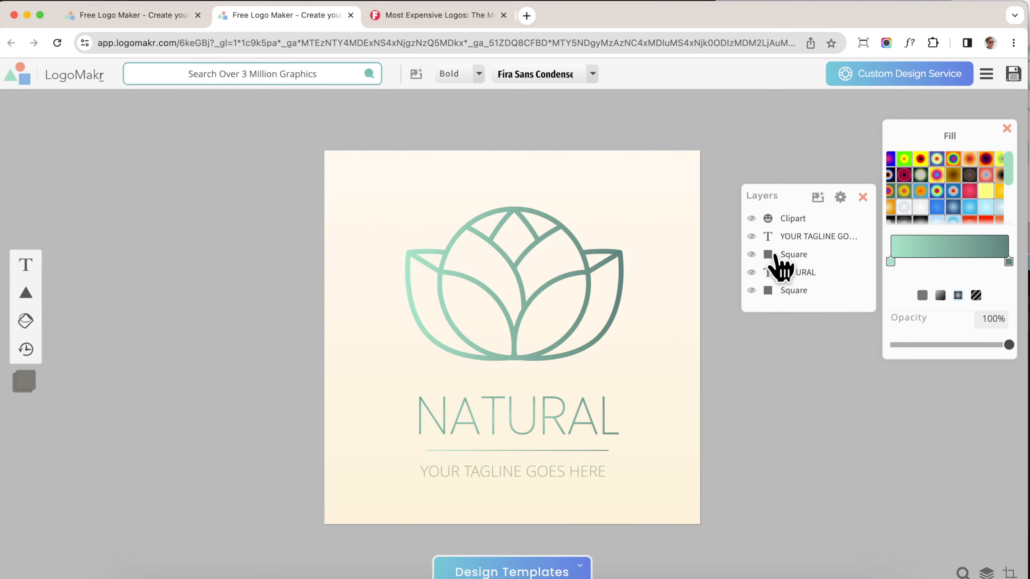
drag(761, 196, 802, 395)
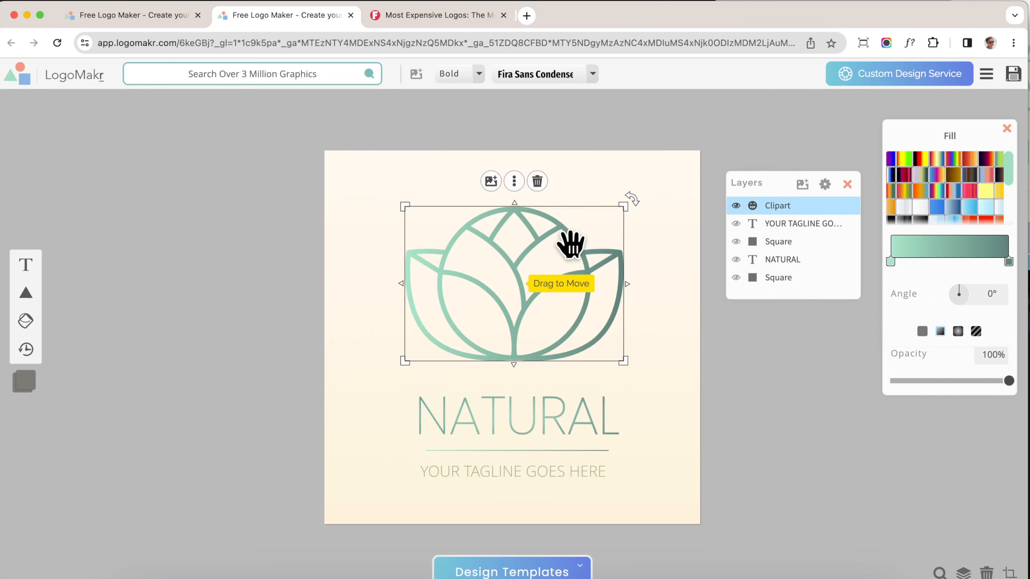
click(778, 277)
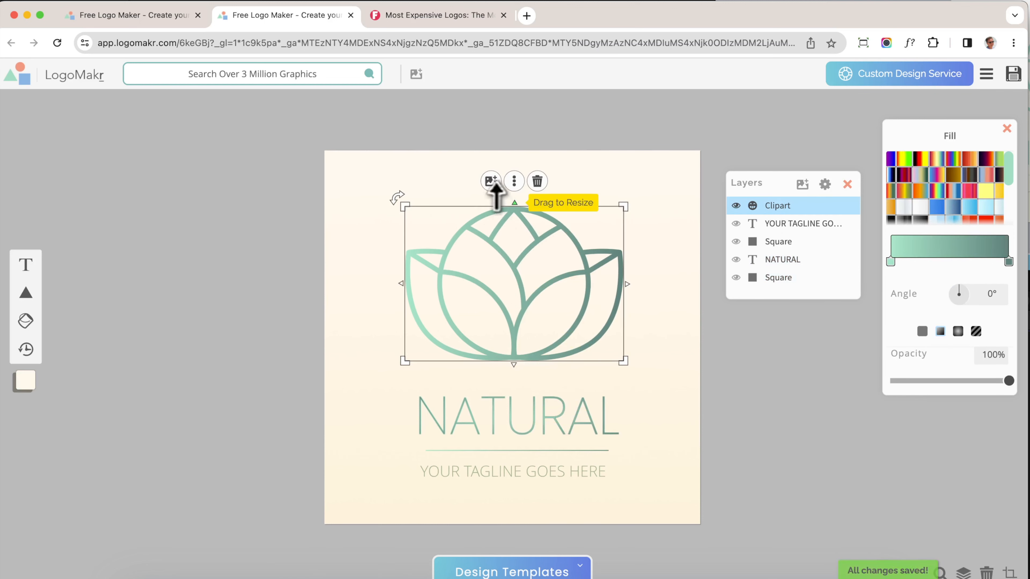
mouse_move(489, 181)
text(L)
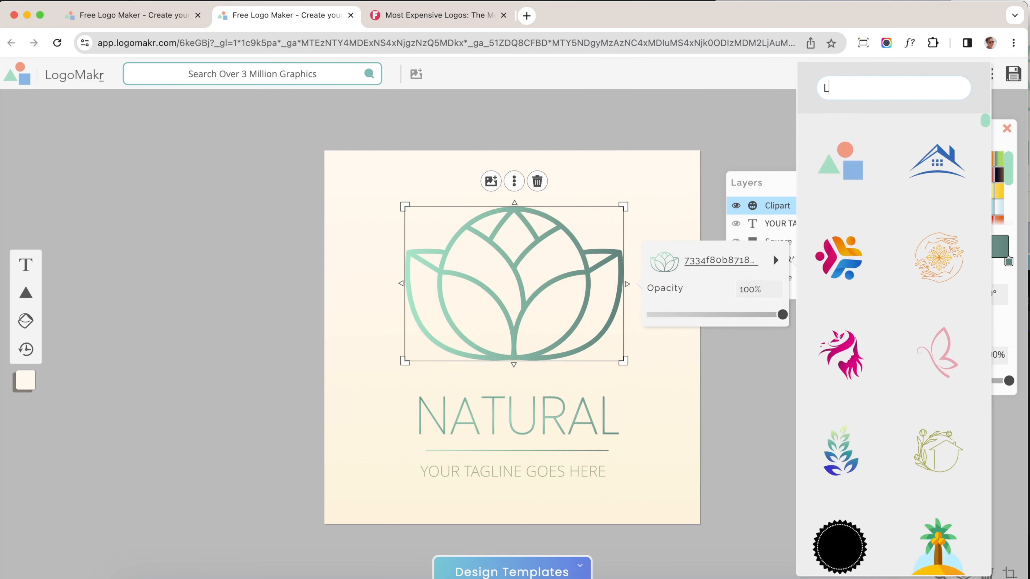
- Search the clipart for 'leaf' and swap the lotus for the green leaf-in-circle icon
text(EAF)
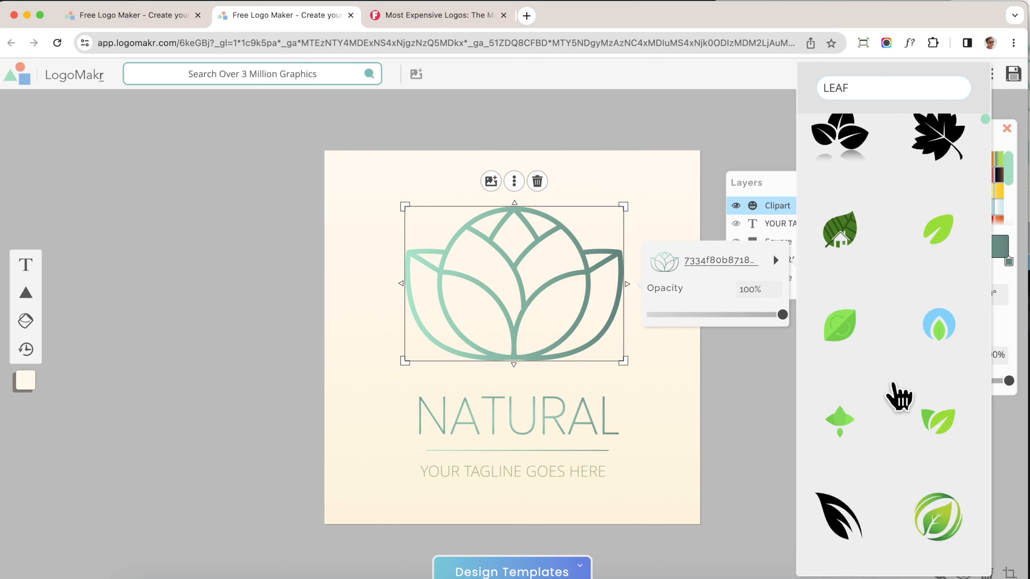
scroll(down, 3)
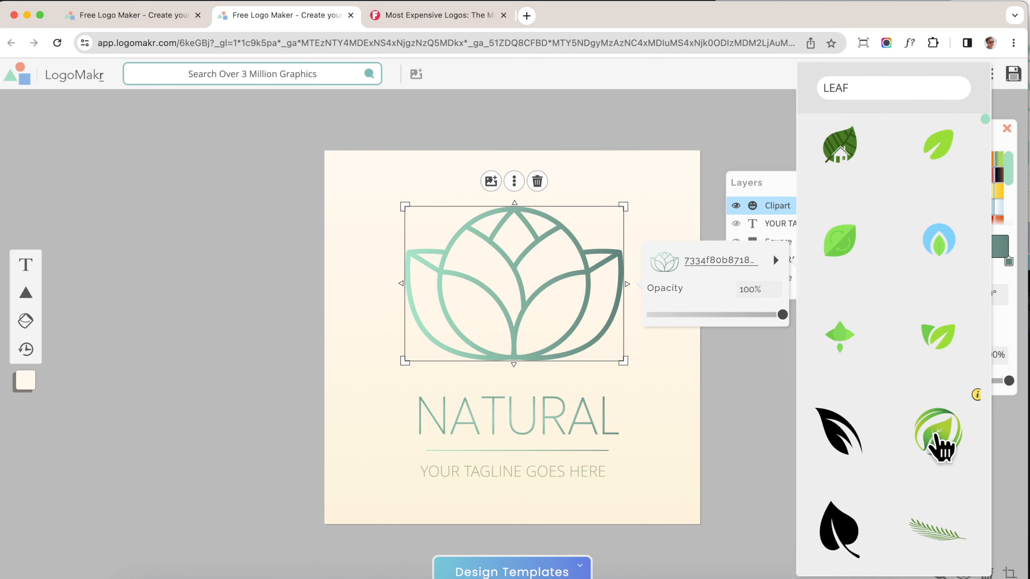
click(938, 436)
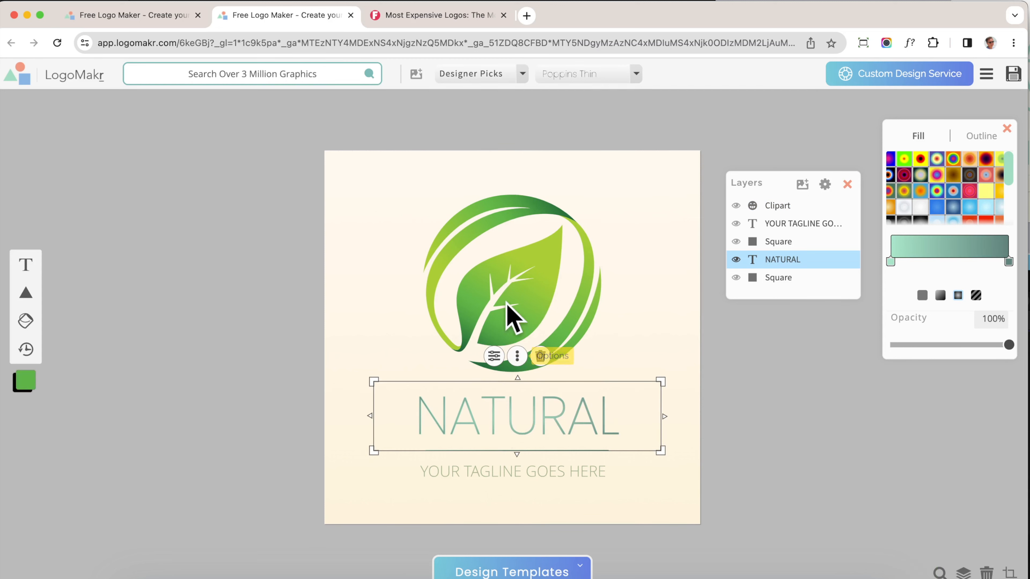
mouse_move(601, 243)
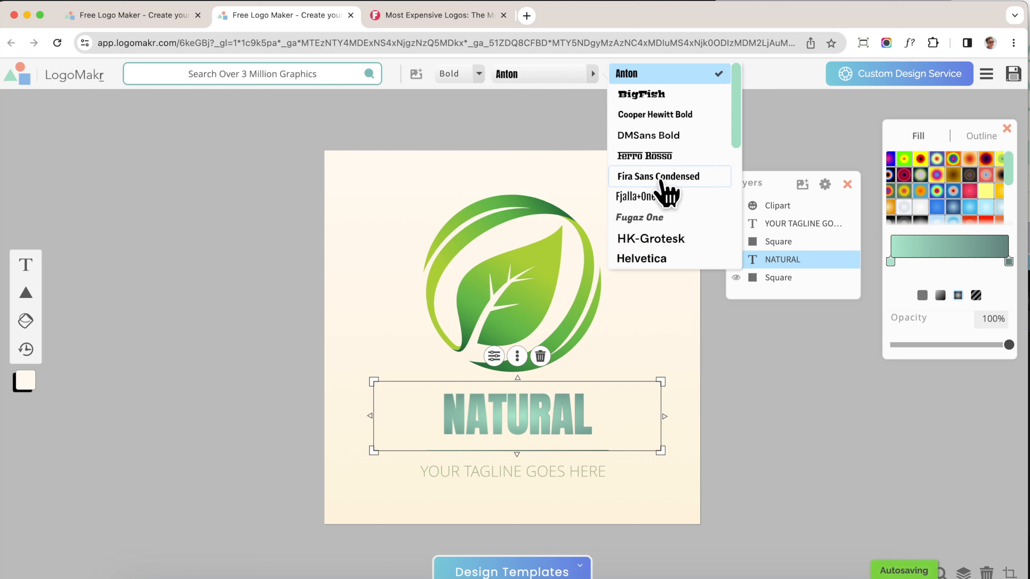
- Set the NATURAL heading in Fira Sans Condensed from the font list
click(658, 176)
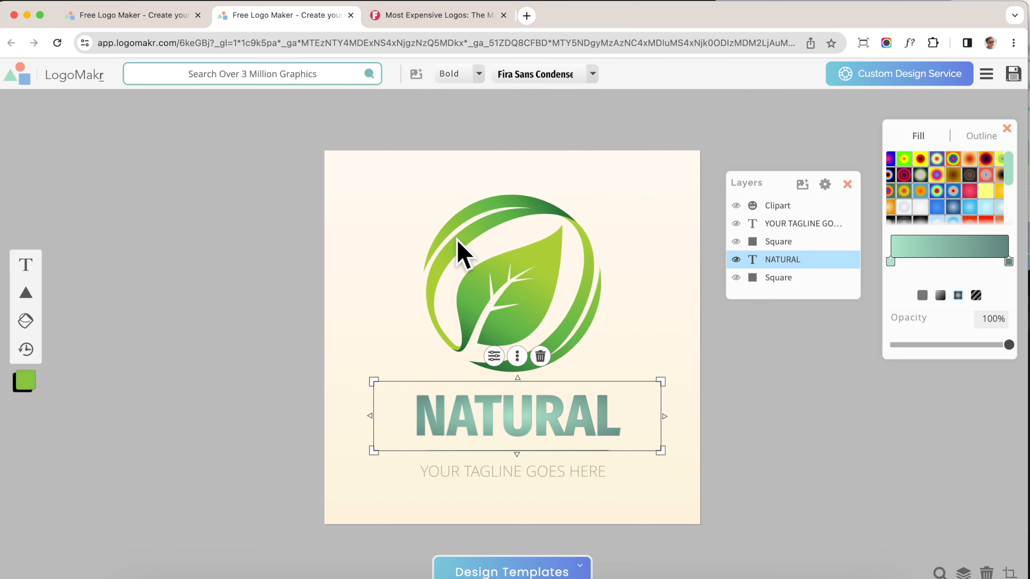
mouse_move(637, 361)
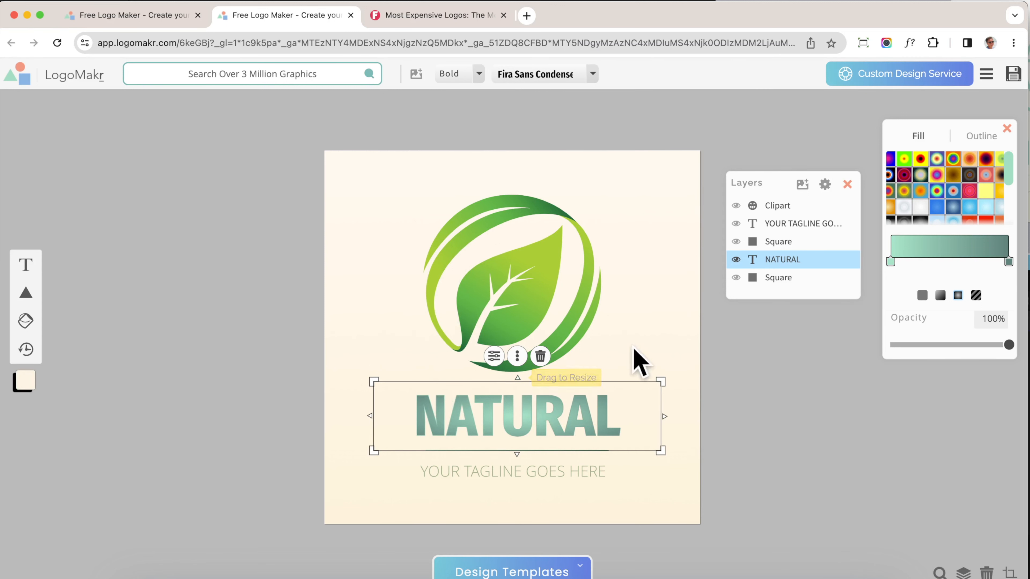
mouse_move(480, 433)
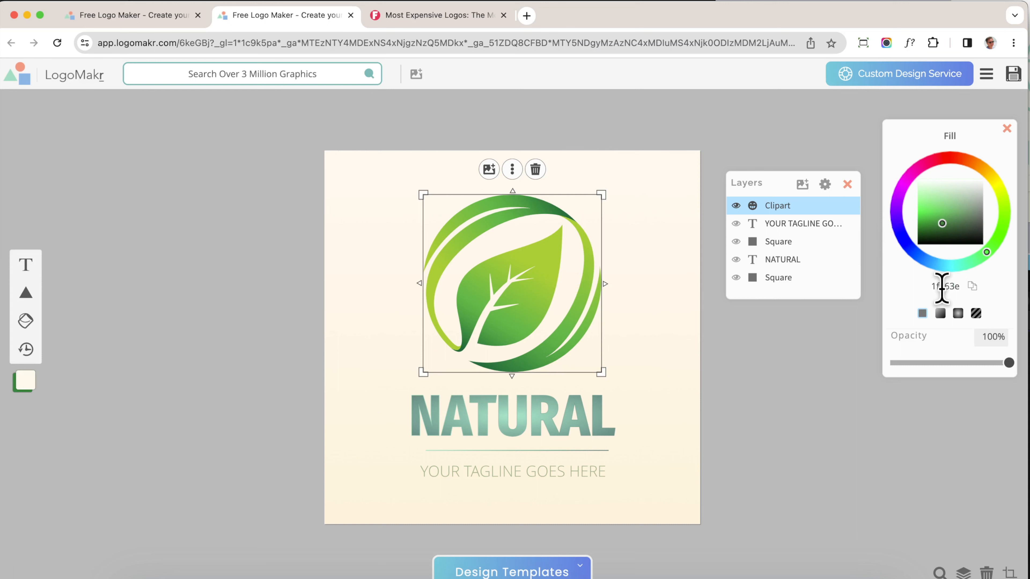
- Copy the leaf's green hex 1f863e and paste it into the NATURAL heading's colour field
right_click(944, 286)
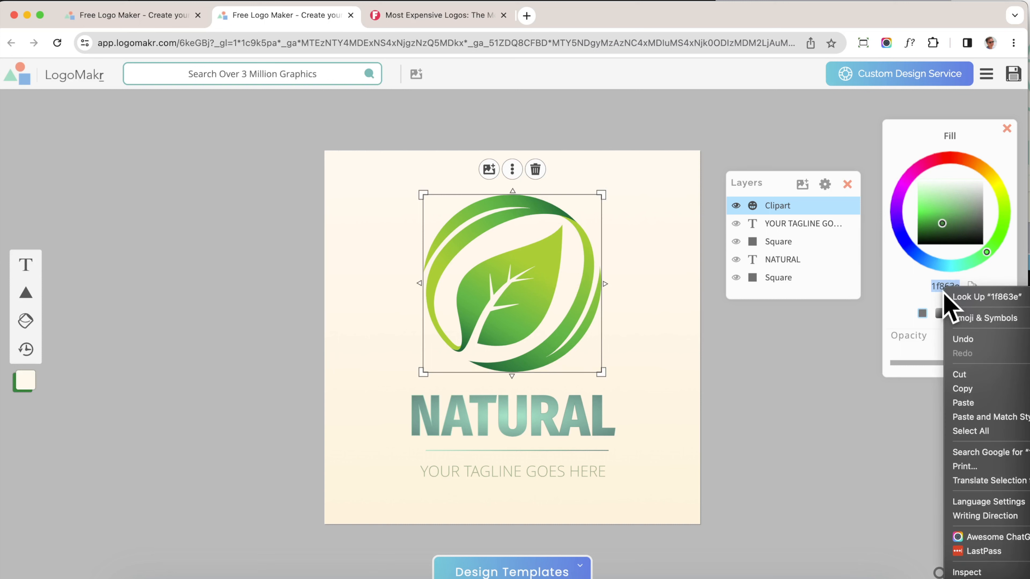
mouse_move(982, 407)
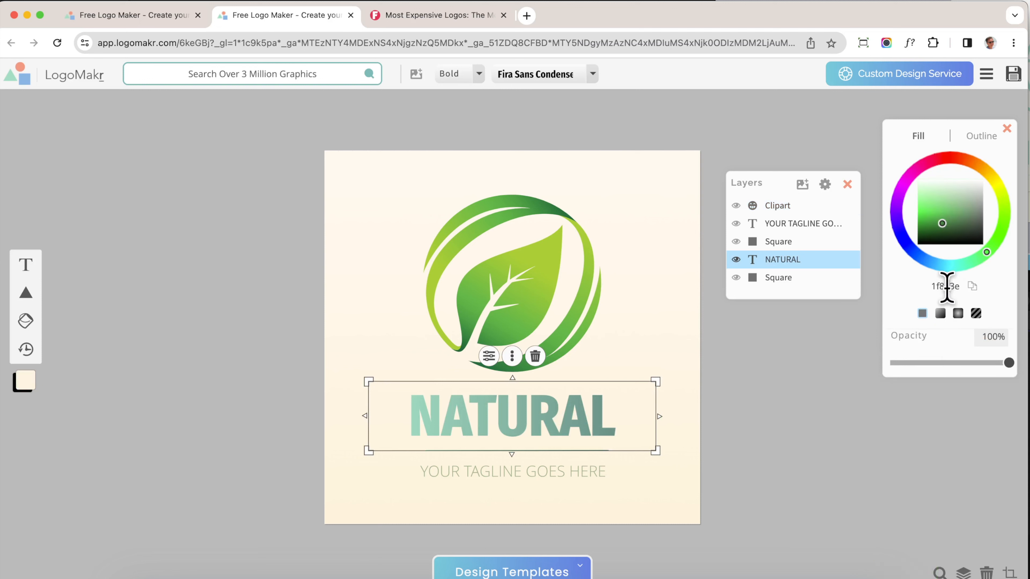
right_click(944, 286)
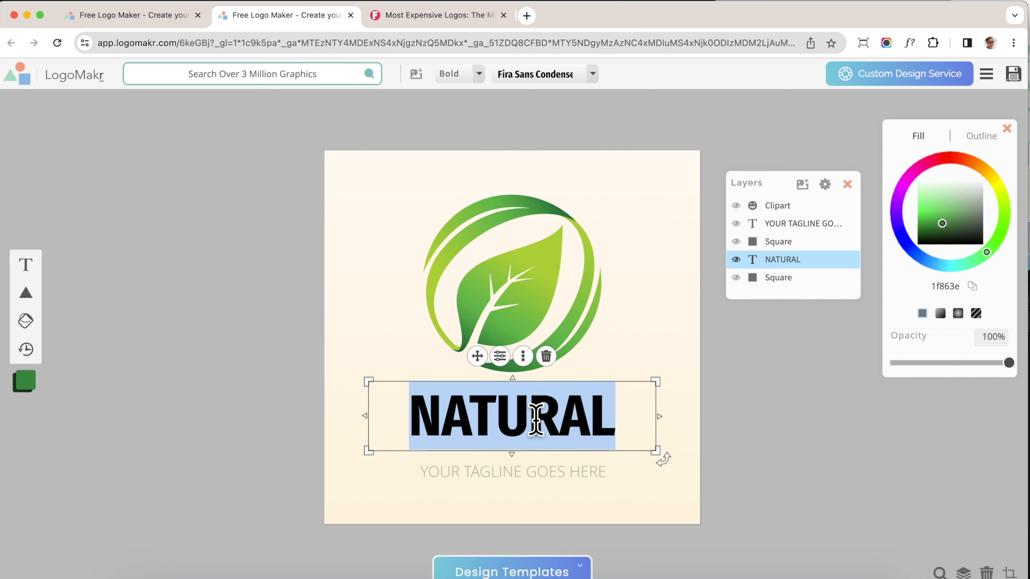
- Retype the heading as GREEN TEA, nudge it into place, and rewrite the tagline as EST 2001 in green
text(GREAN TEA)
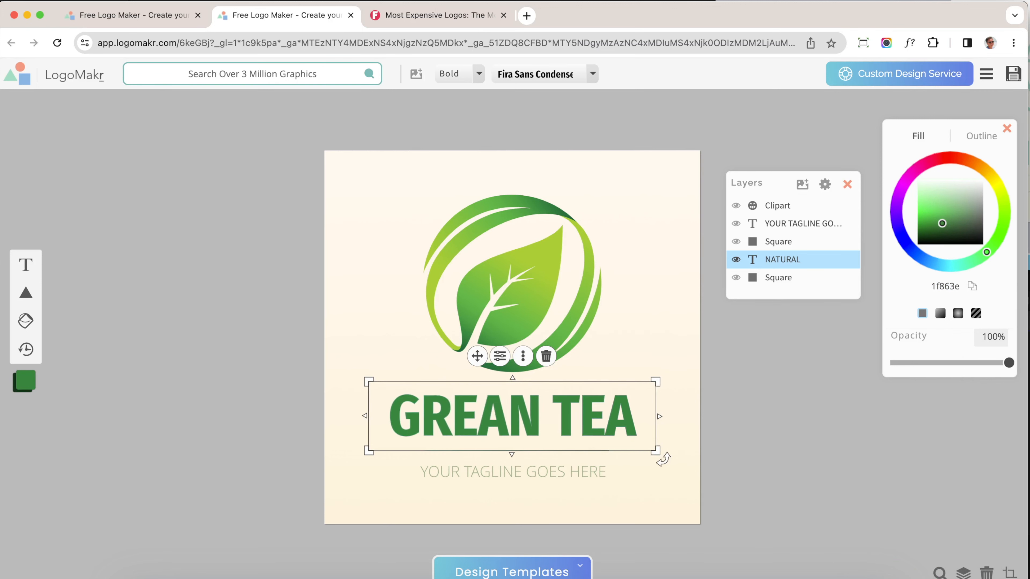
drag(659, 459, 643, 444)
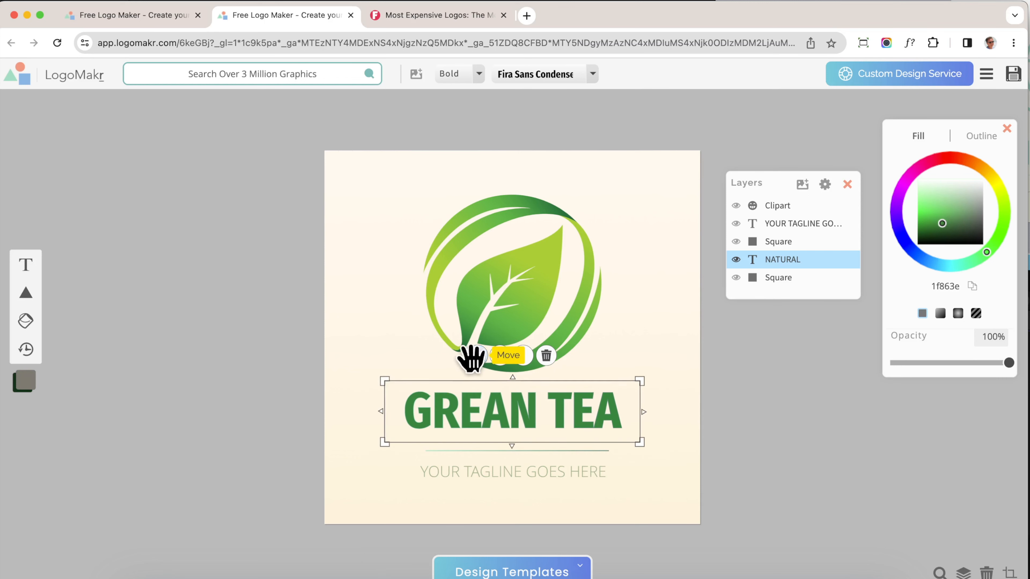
click(785, 259)
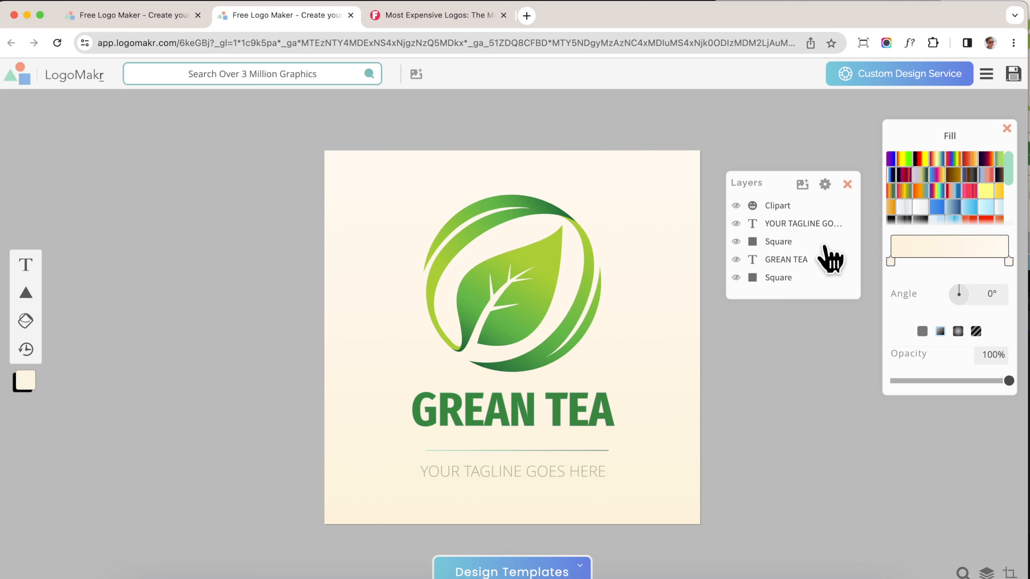
click(778, 240)
text(EST 2001)
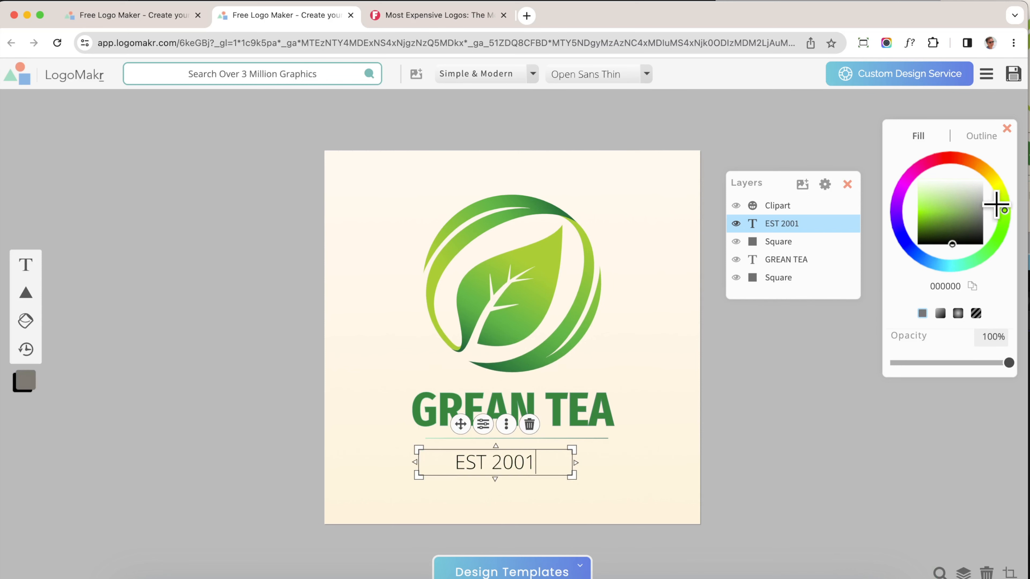
click(955, 223)
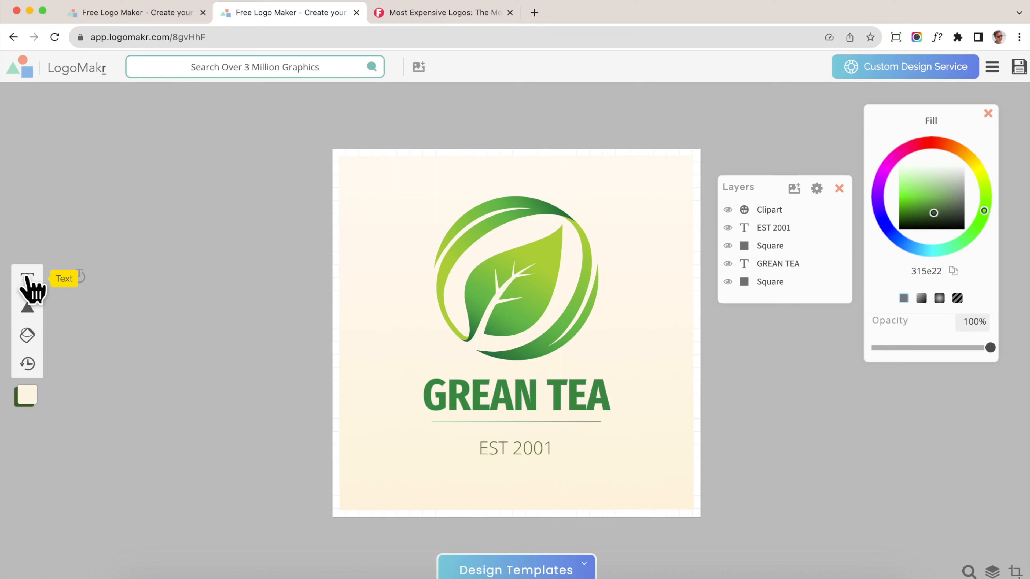
- Deselect the text so the GREEN TEA design autosaves
click(27, 279)
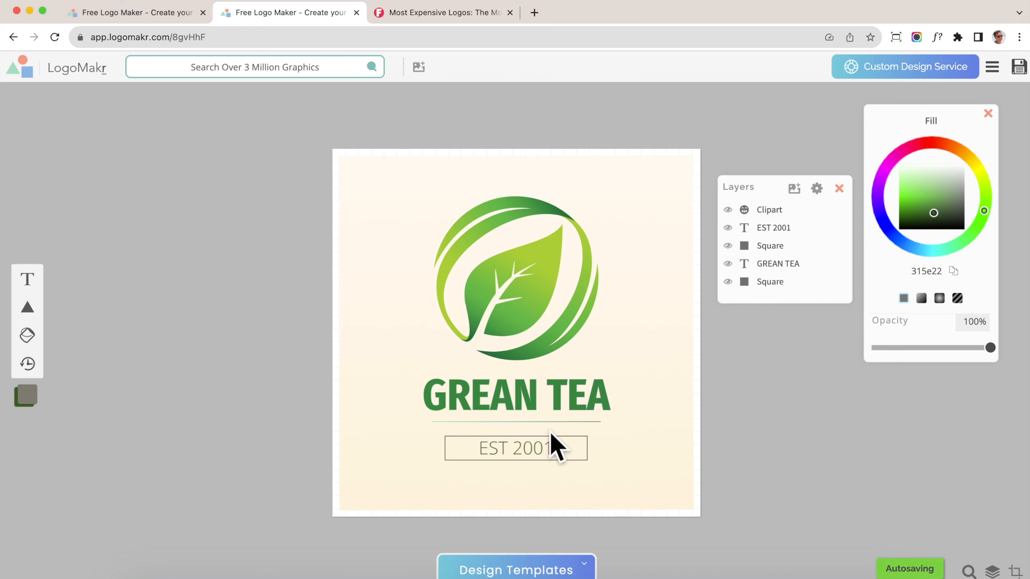
- Add a star from Shapes, then search graphics for 'leaf' and add a fern sprig clipart
click(27, 307)
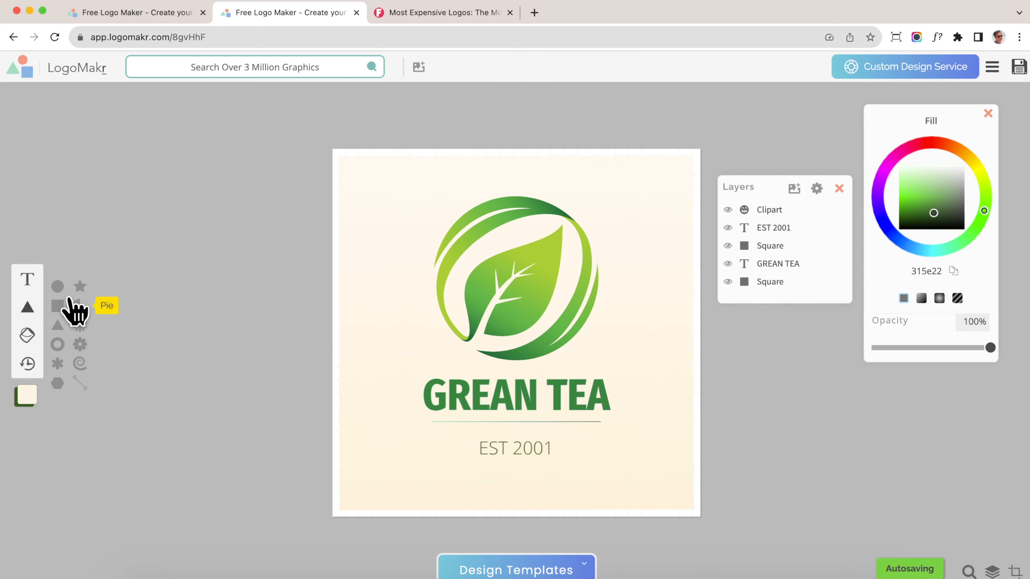
click(80, 286)
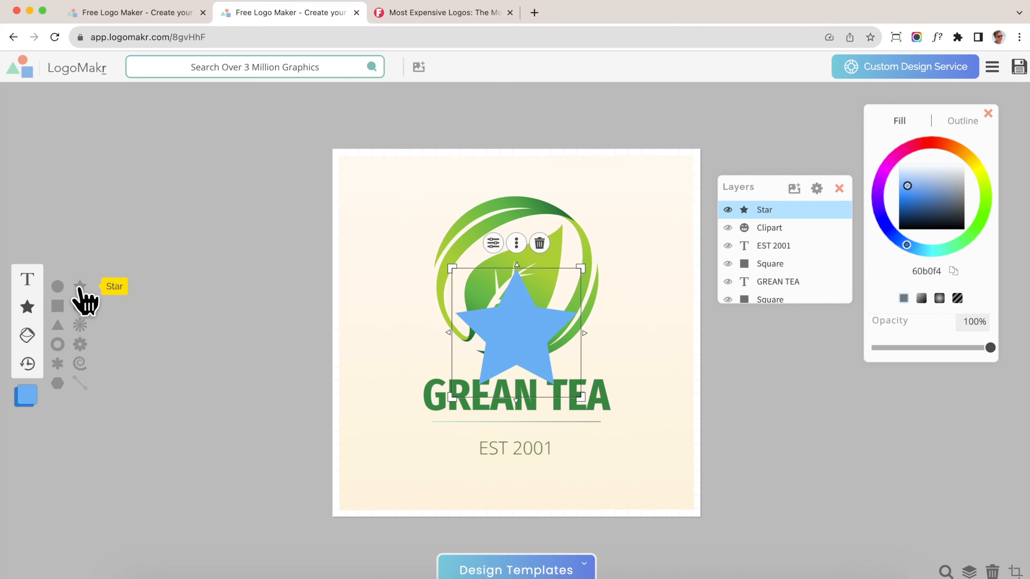
click(930, 223)
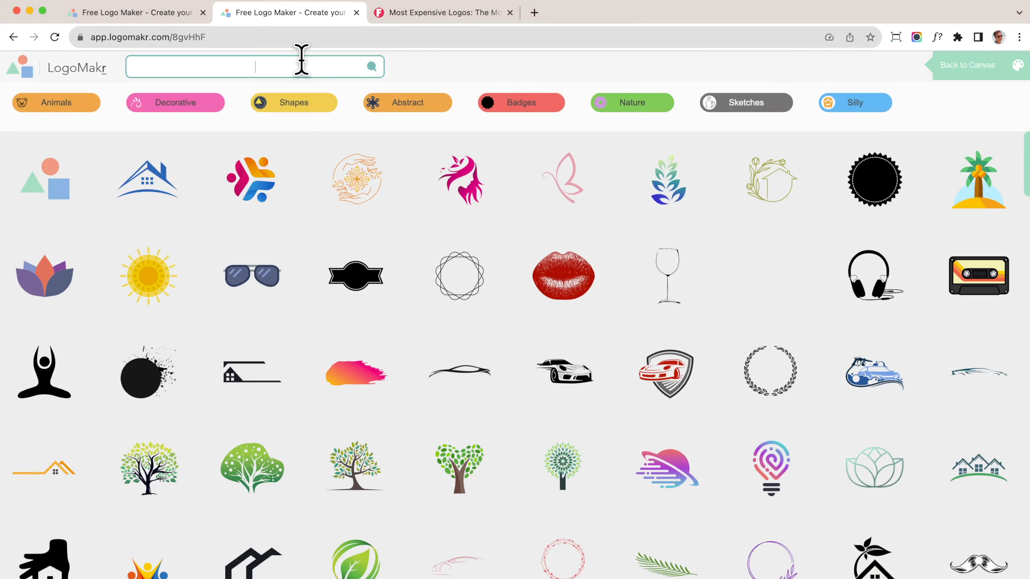
text(leaf)
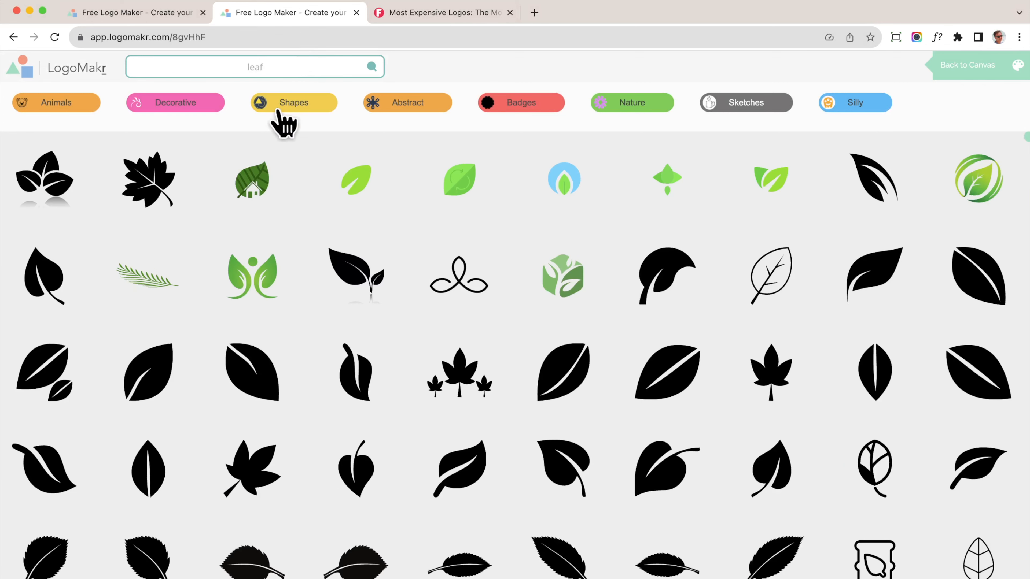
click(966, 65)
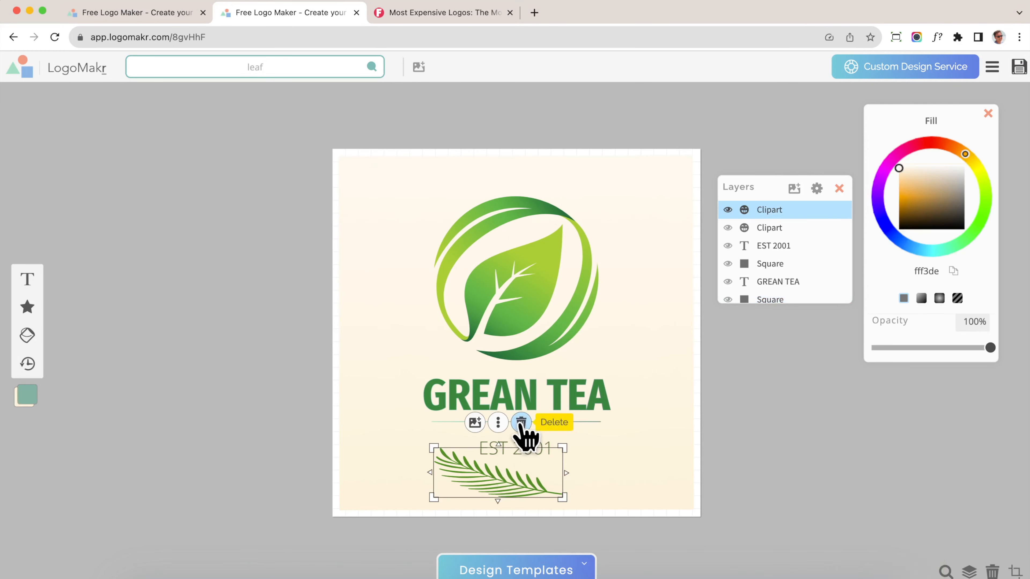
- Delete the fern sprig and save the GREEN TEA logo via Download Files
click(521, 422)
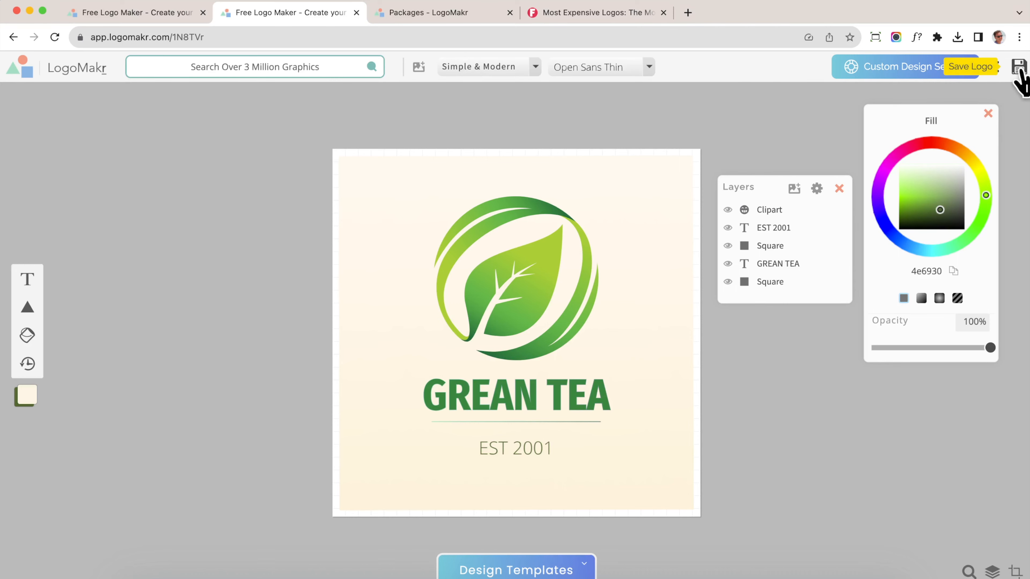
click(970, 66)
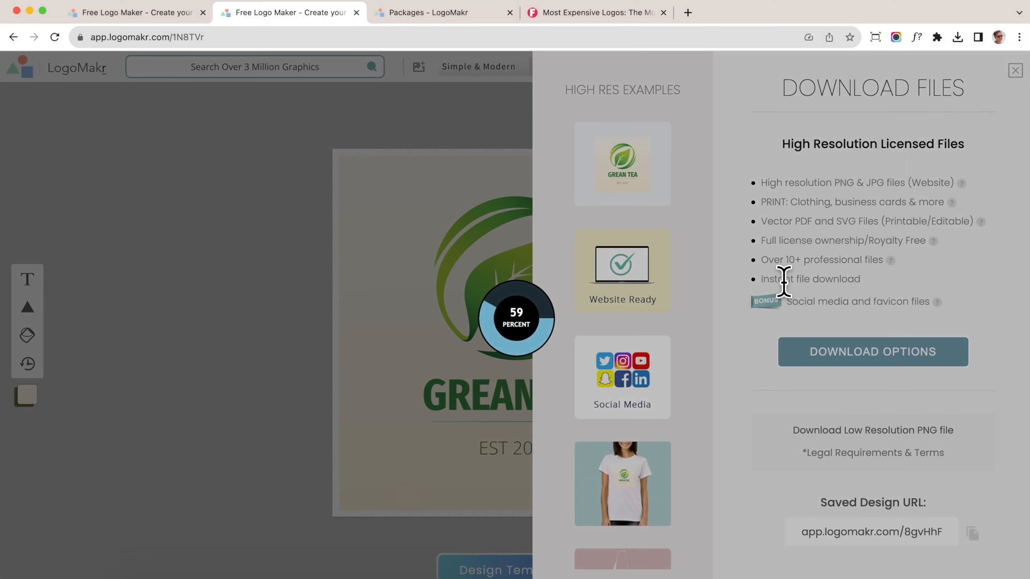
click(1014, 70)
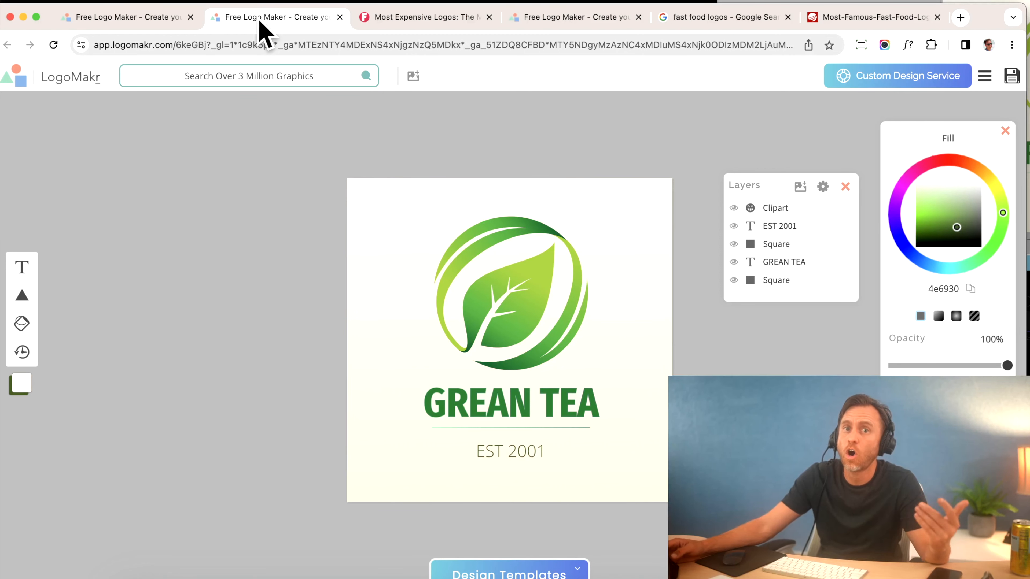
- Switch to the tab showing the GREEN TEA logo beside the five-point checklist
click(573, 17)
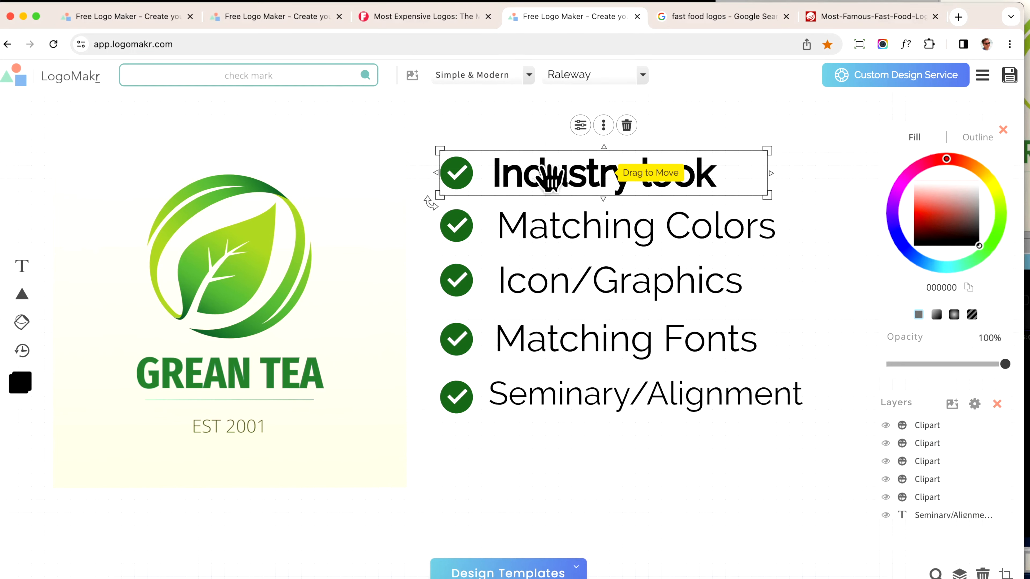
mouse_move(867, 15)
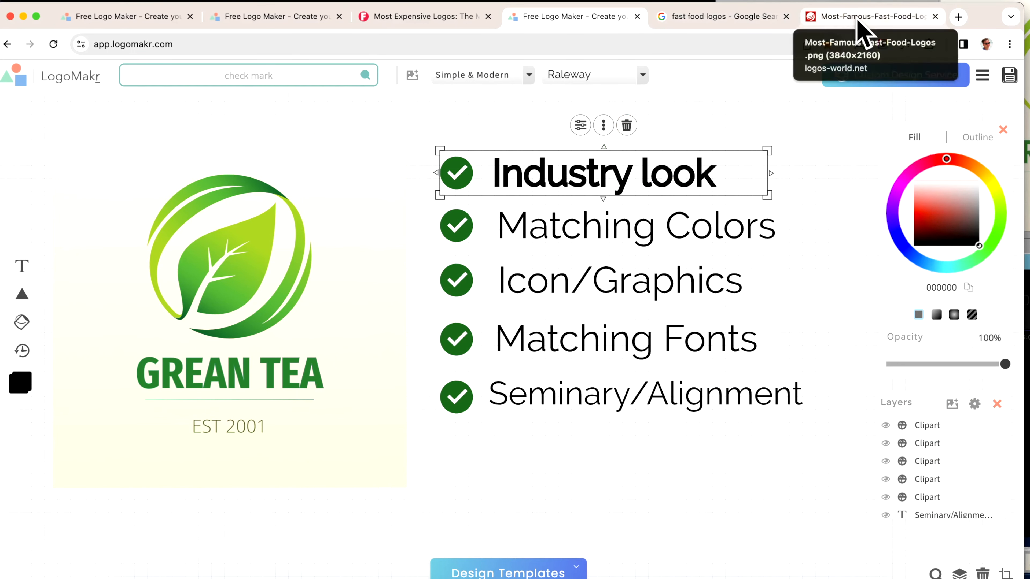
- Switch to the Most-Famous-Fast-Food-Logos reference image tab
click(866, 16)
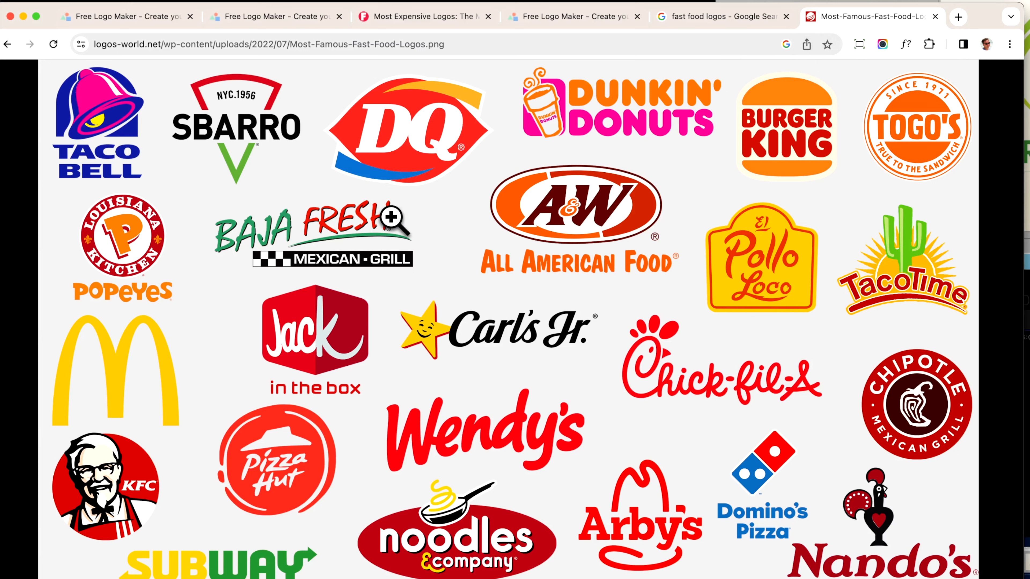
mouse_move(443, 413)
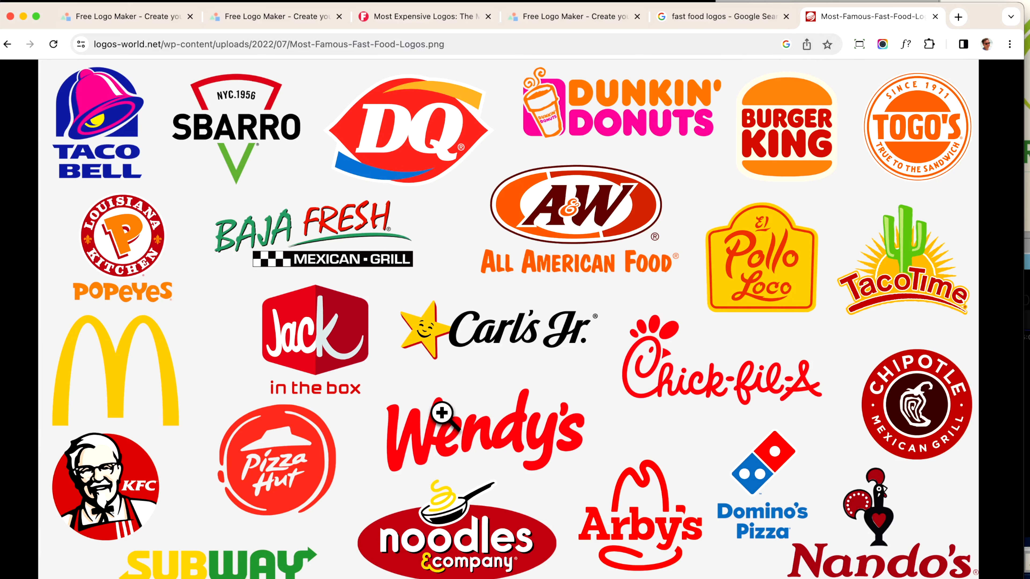
mouse_move(507, 105)
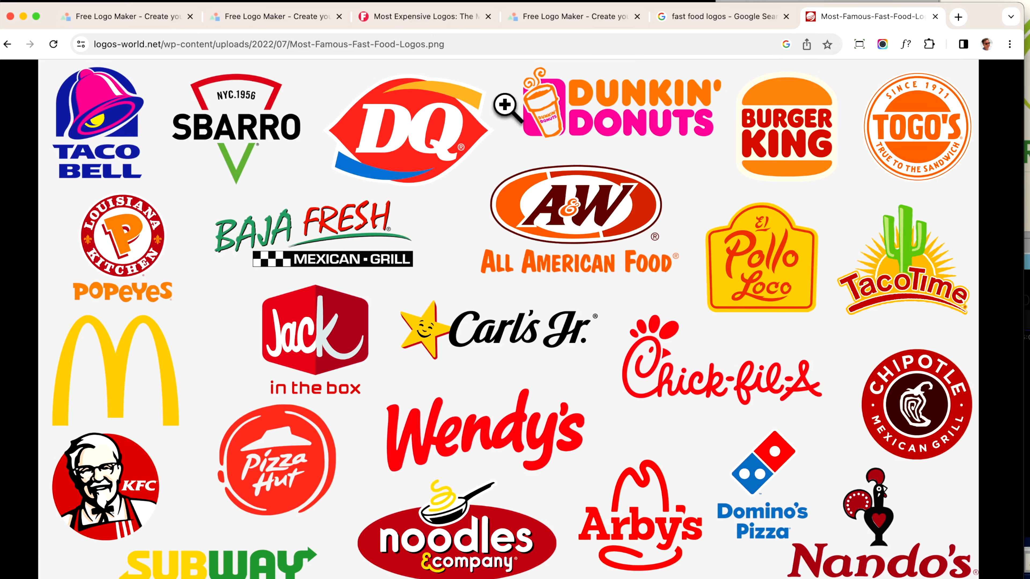
mouse_move(572, 16)
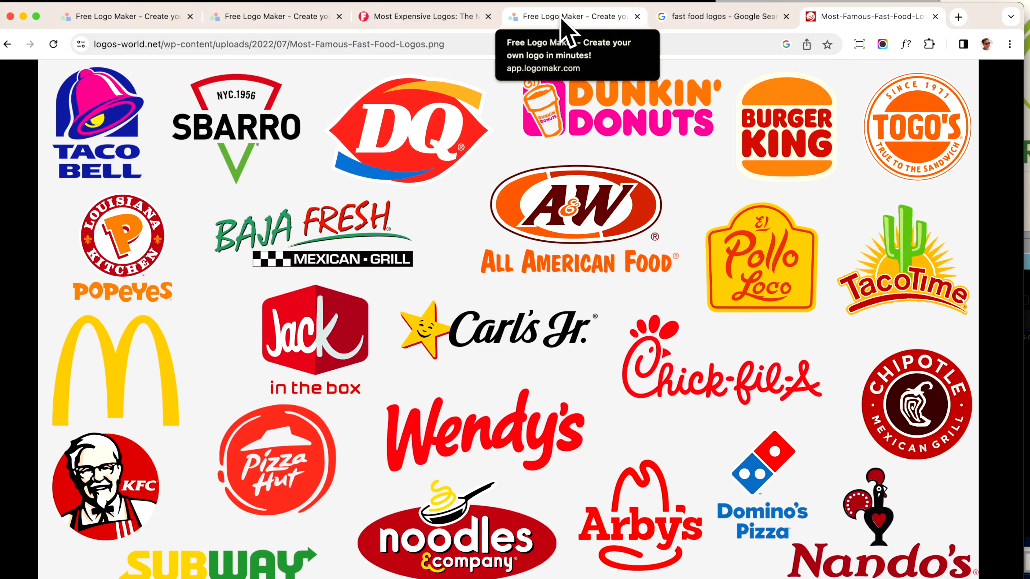
- Inspect the leaf icon and the 'GREEN TEA' heading against the checklist
click(571, 15)
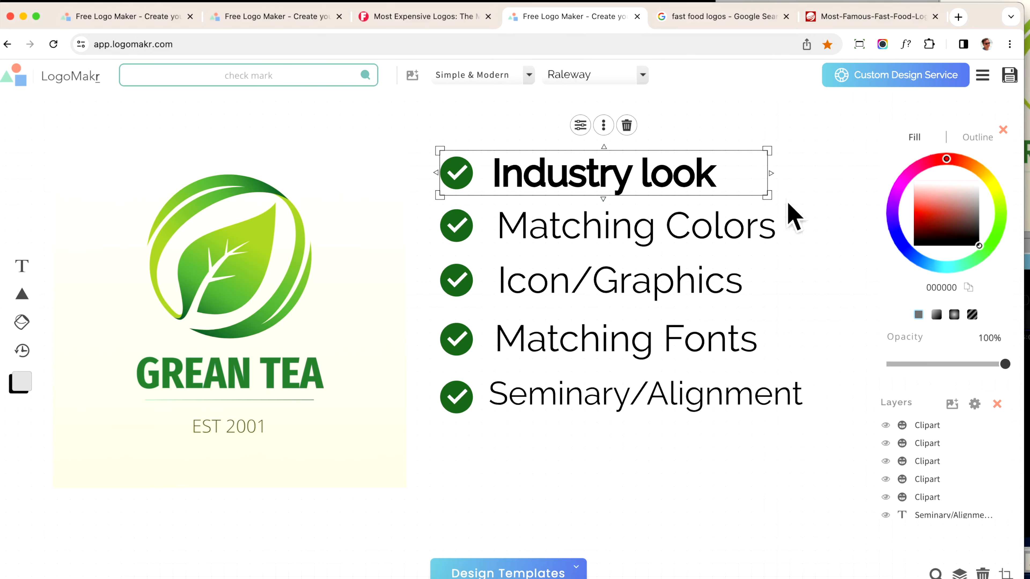
mouse_move(772, 207)
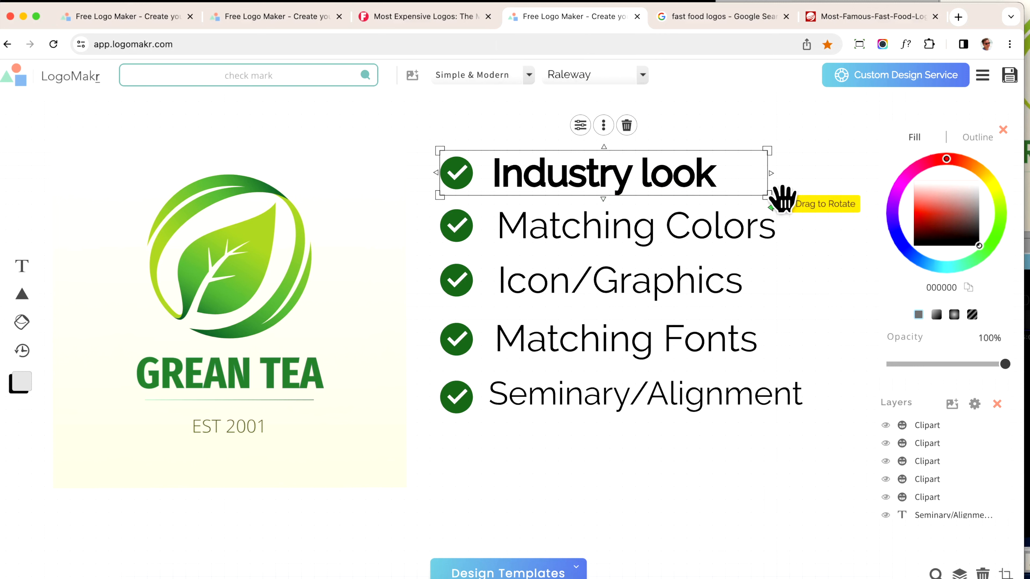
click(634, 225)
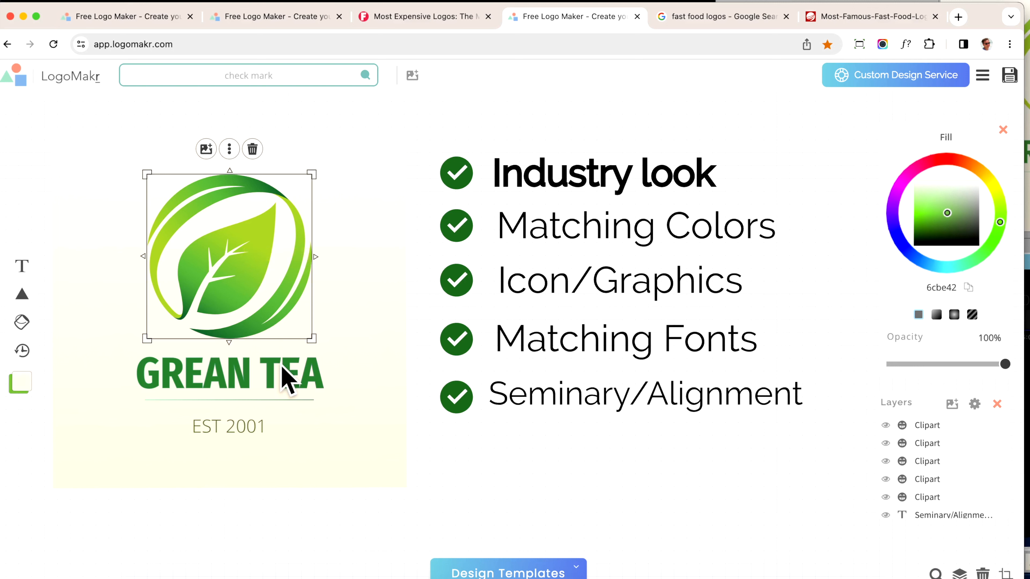
click(228, 374)
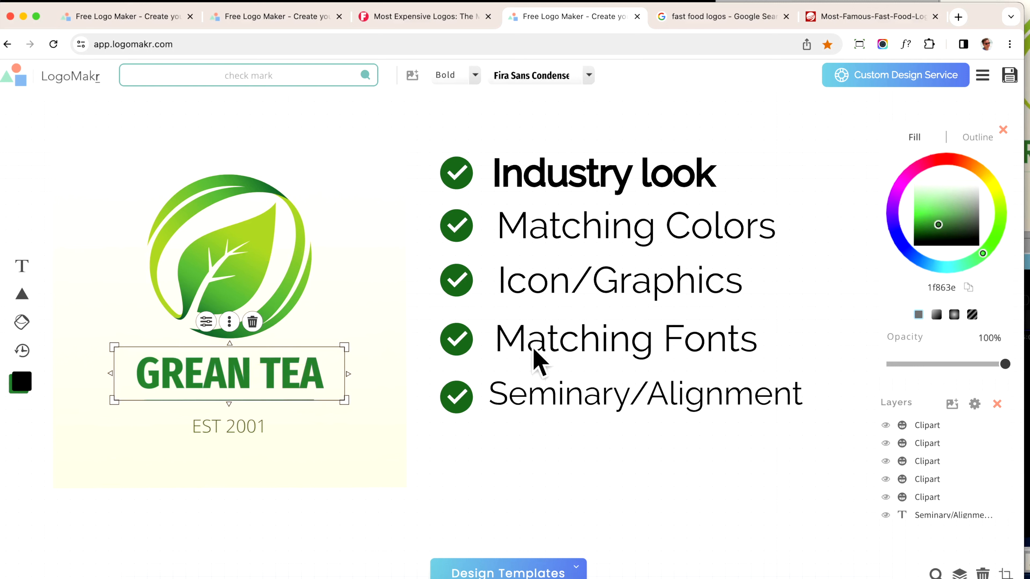